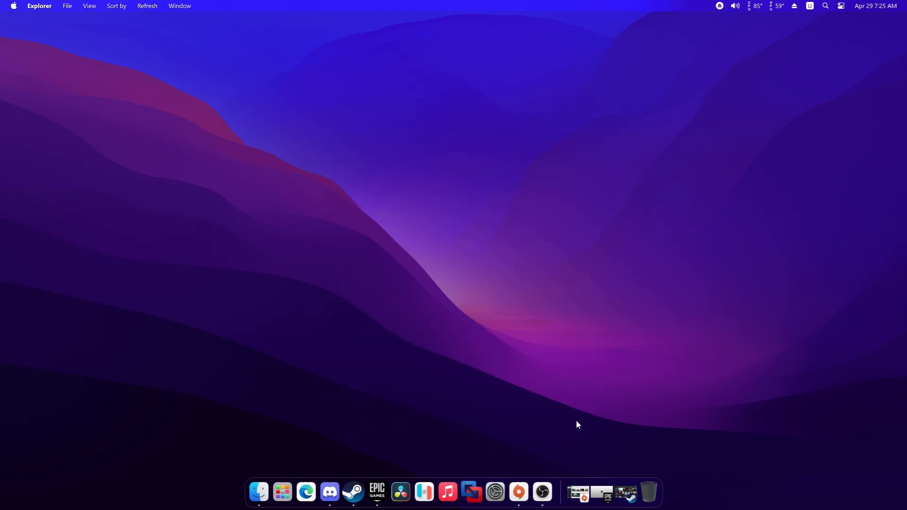
Step: Bring up MyDockFinder Preferences from the dock's context menu, restoring and re-minimizing Steam along the way
right_click(577, 492)
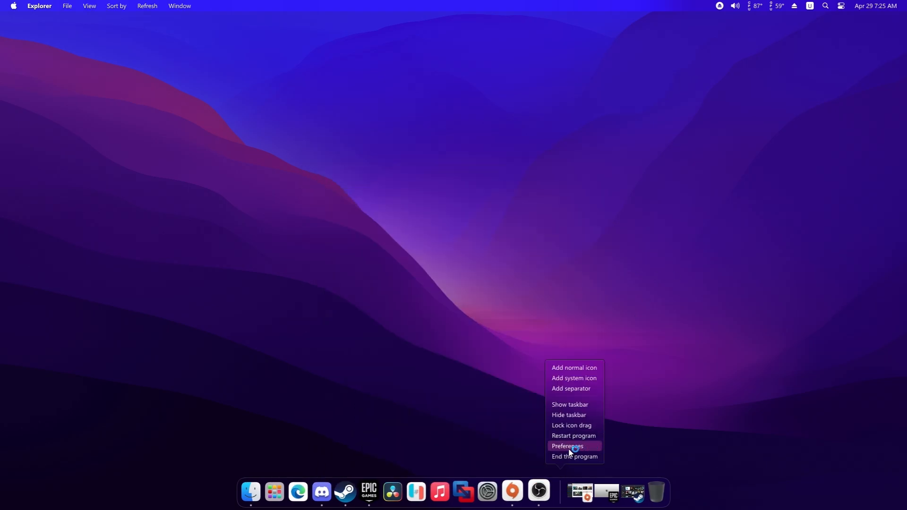
left_click(568, 446)
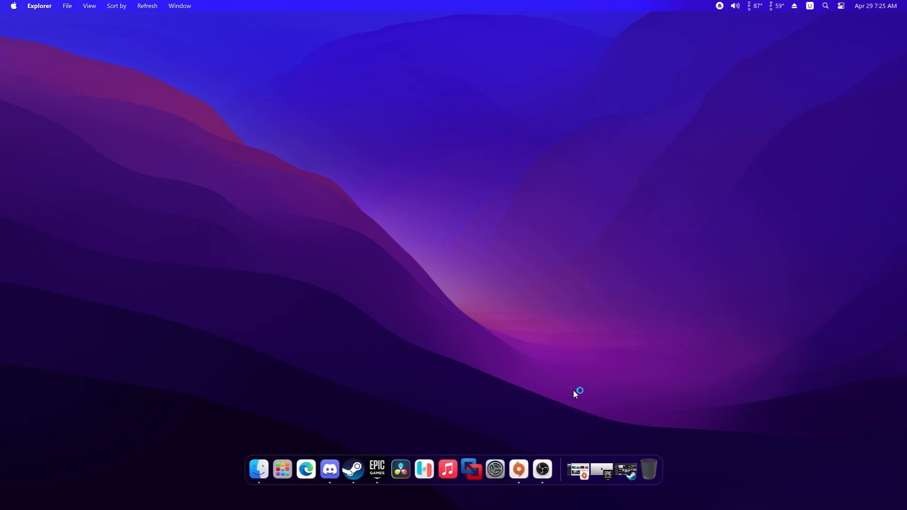
left_click(354, 469)
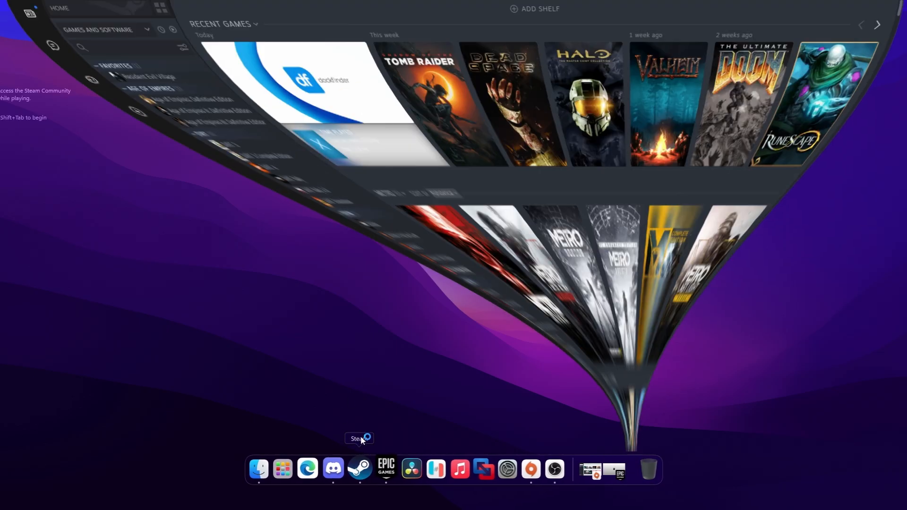
left_click(362, 471)
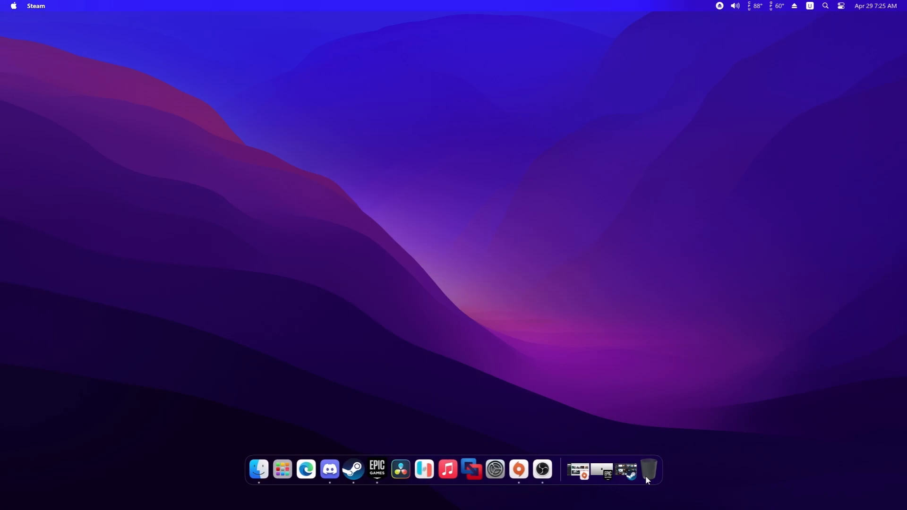
right_click(647, 479)
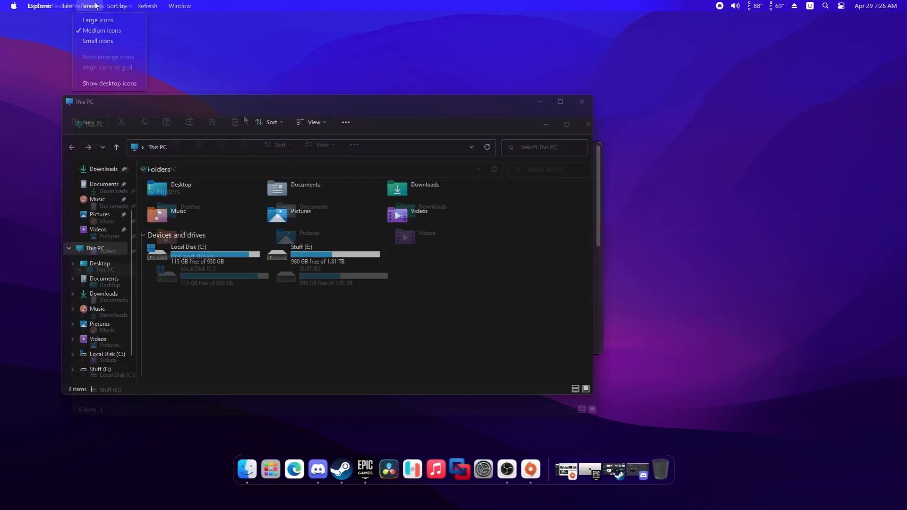
left_click(584, 125)
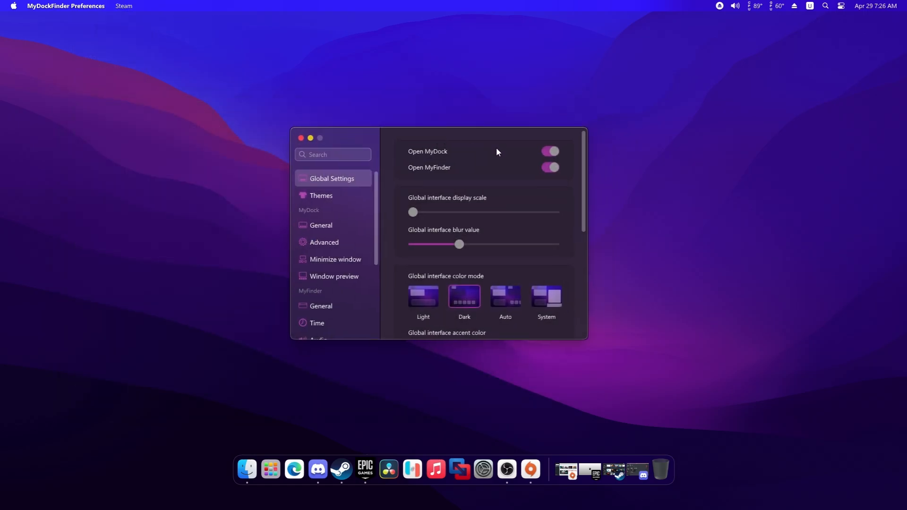
Step: Toggle the Open MyDock option, dismiss the restart warning and scroll down to the theme blur settings
left_click(550, 152)
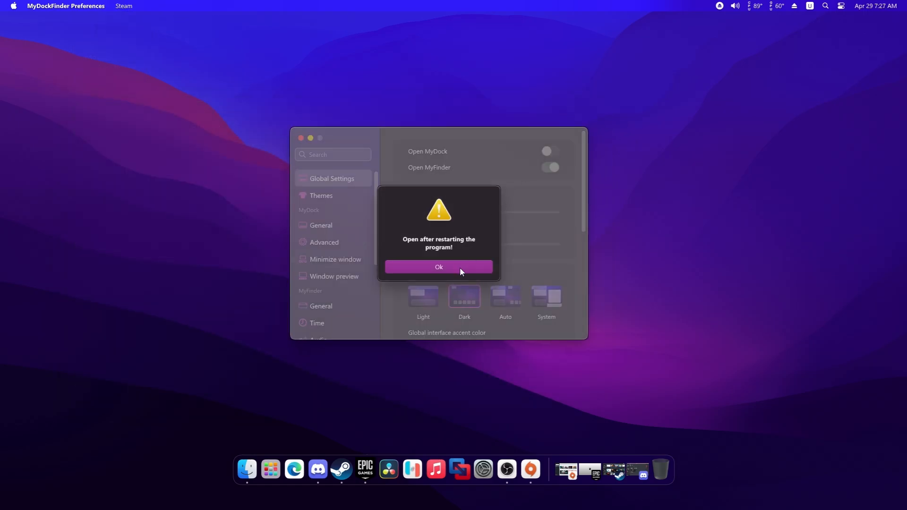
left_click(439, 267)
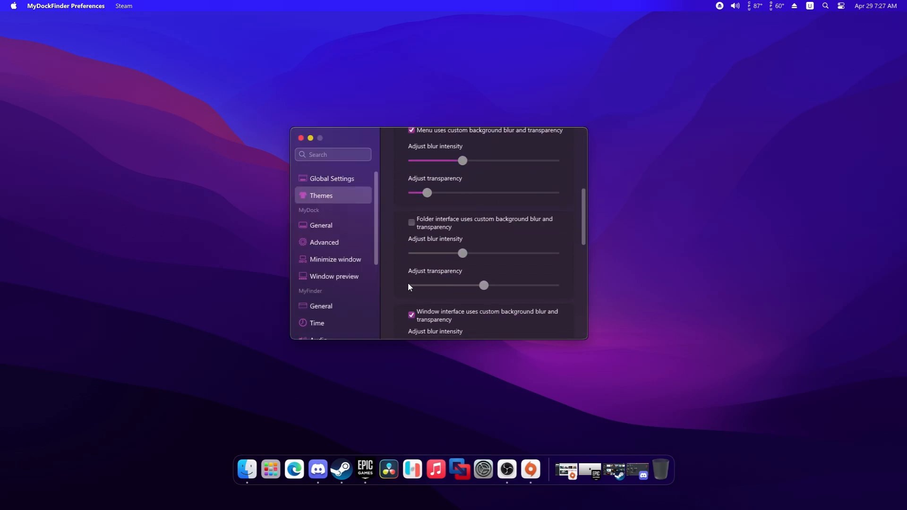
scroll("down", 3)
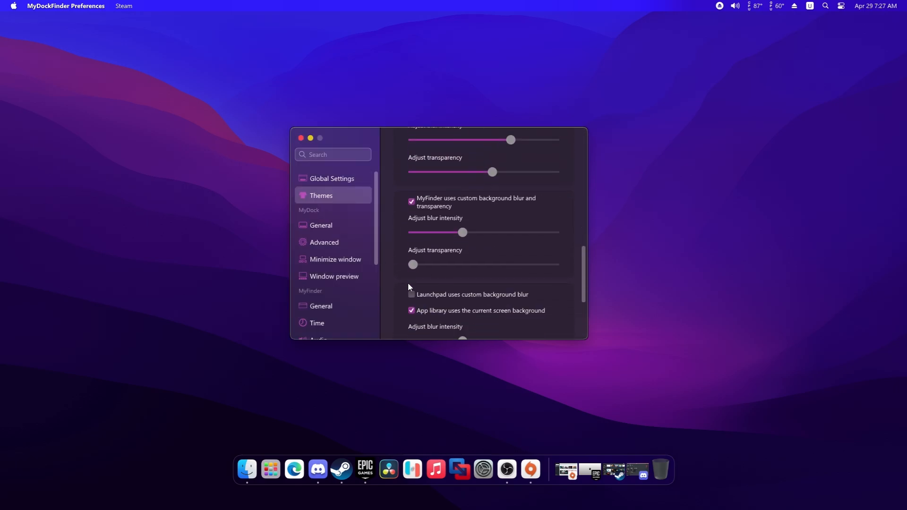
scroll("down", 3)
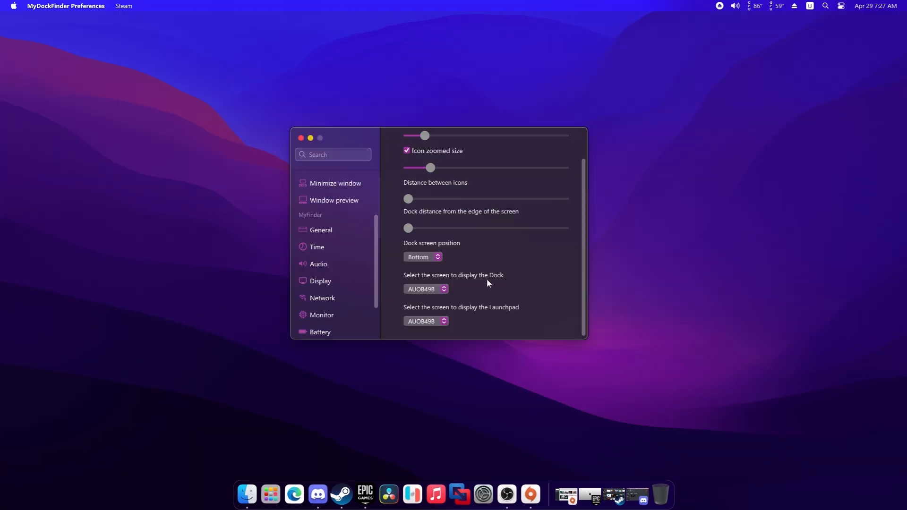
Step: Try the dock's screen position on the side edges, then set it back to Bottom
left_click(424, 257)
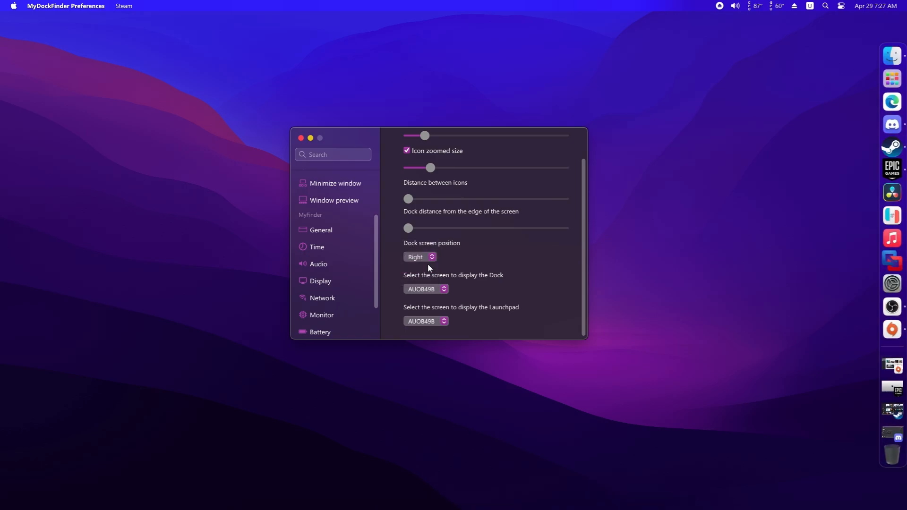
left_click(420, 257)
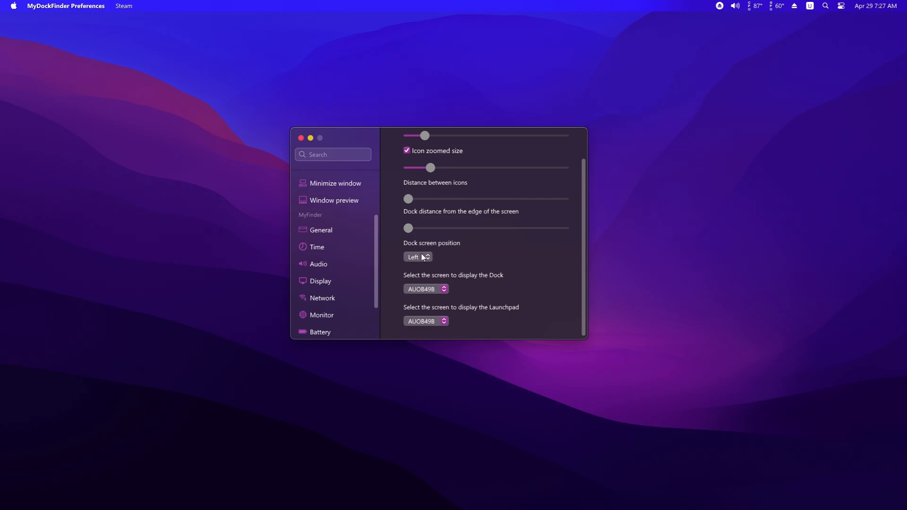
left_click(417, 257)
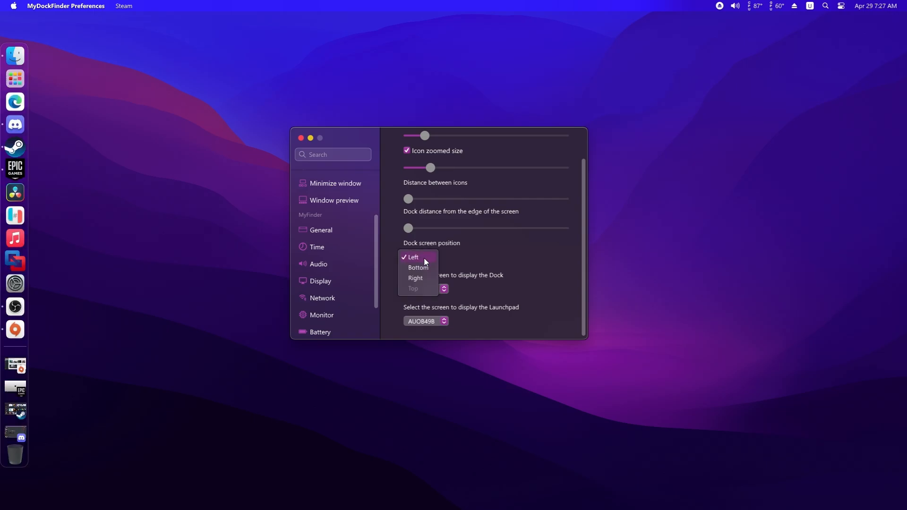
left_click(418, 267)
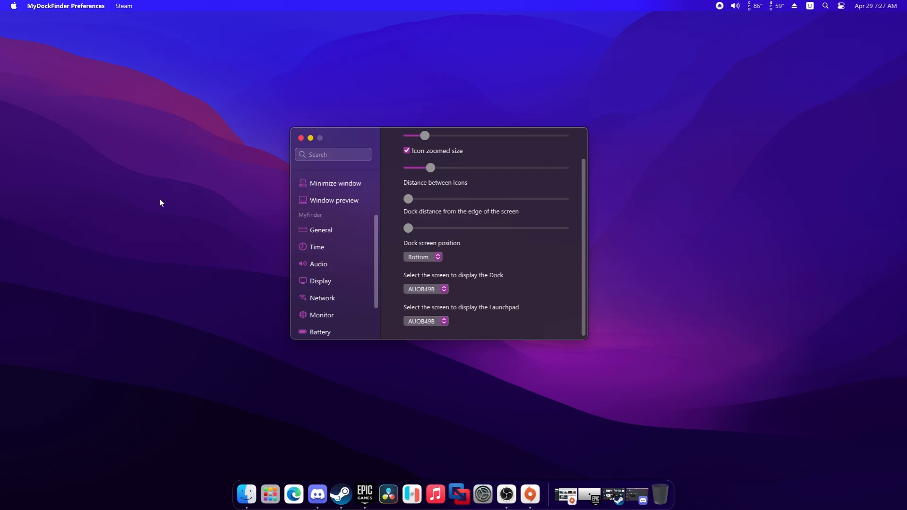
mouse_move(97, 198)
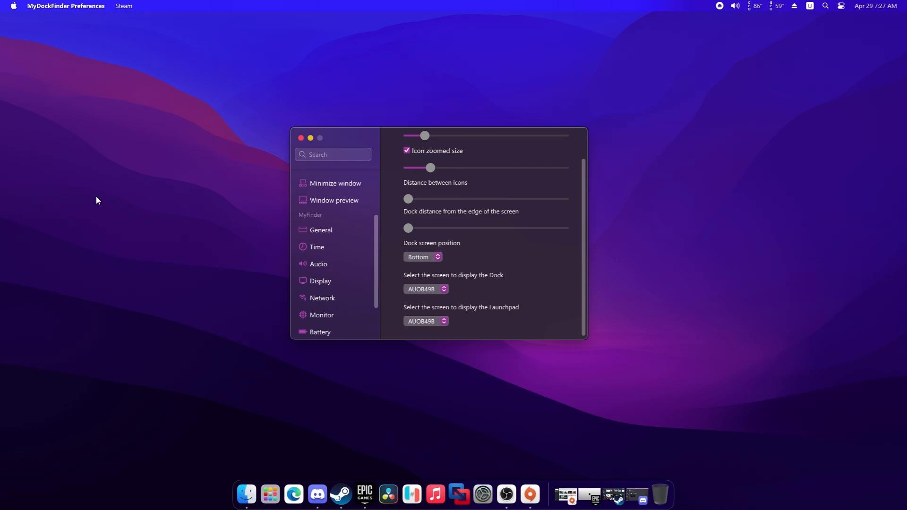
mouse_move(331, 270)
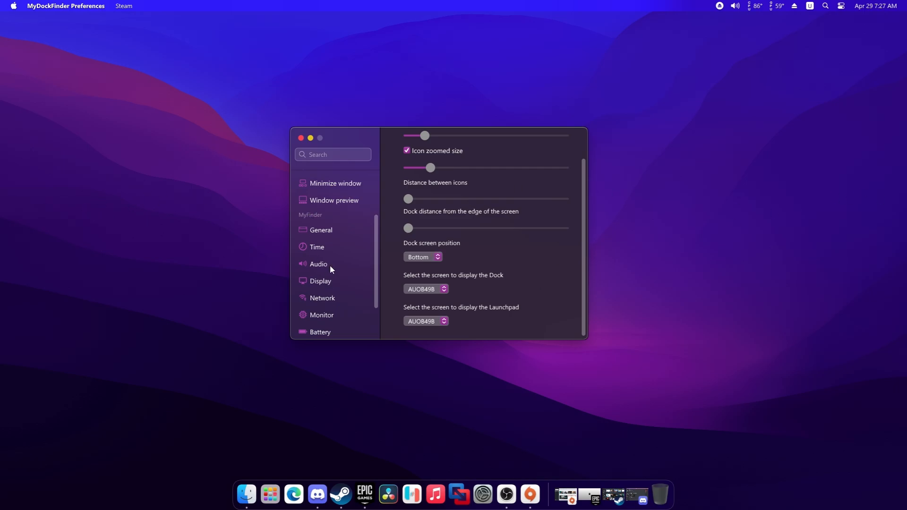
Step: In the Audio settings, turn off 'Show volume icon in MyFinder' so it leaves the menu bar
left_click(318, 265)
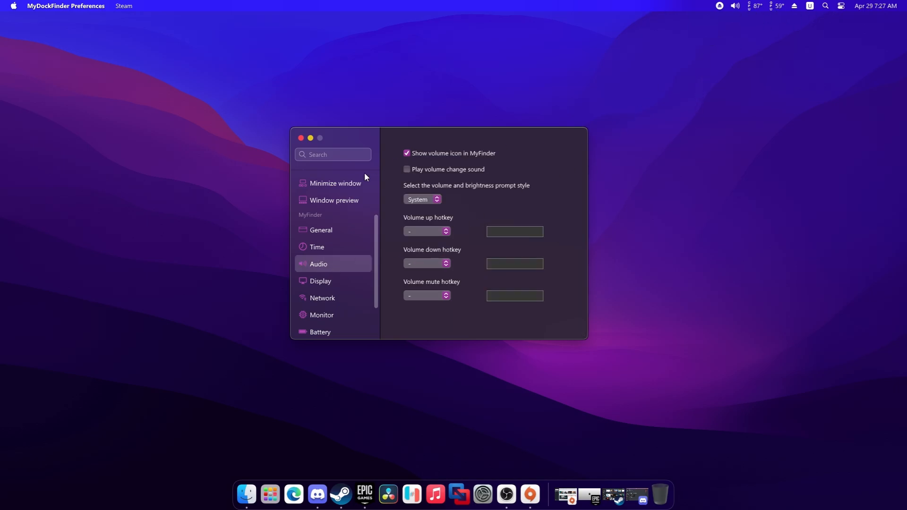
left_click(406, 153)
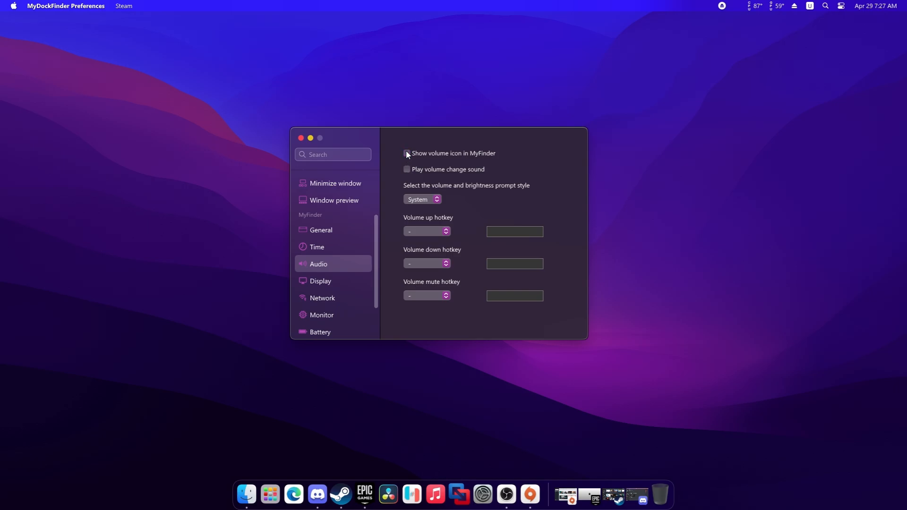
left_click(406, 153)
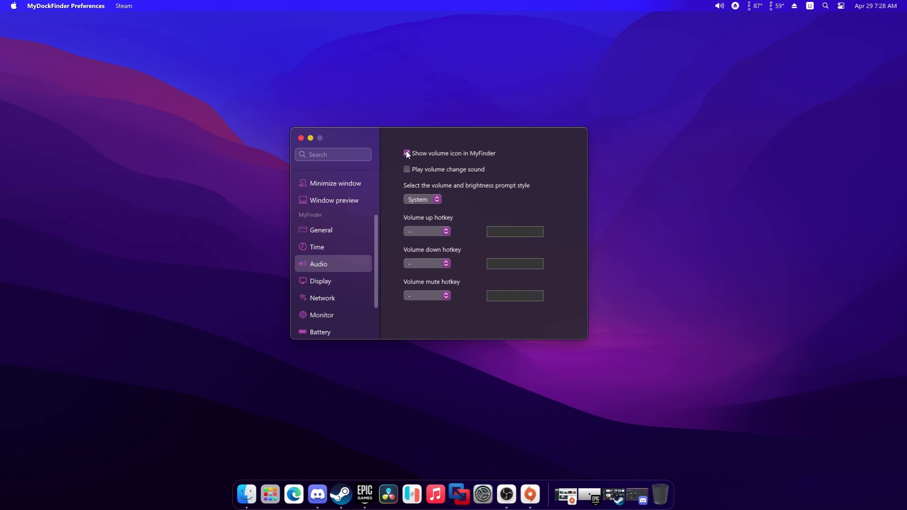
left_click(407, 153)
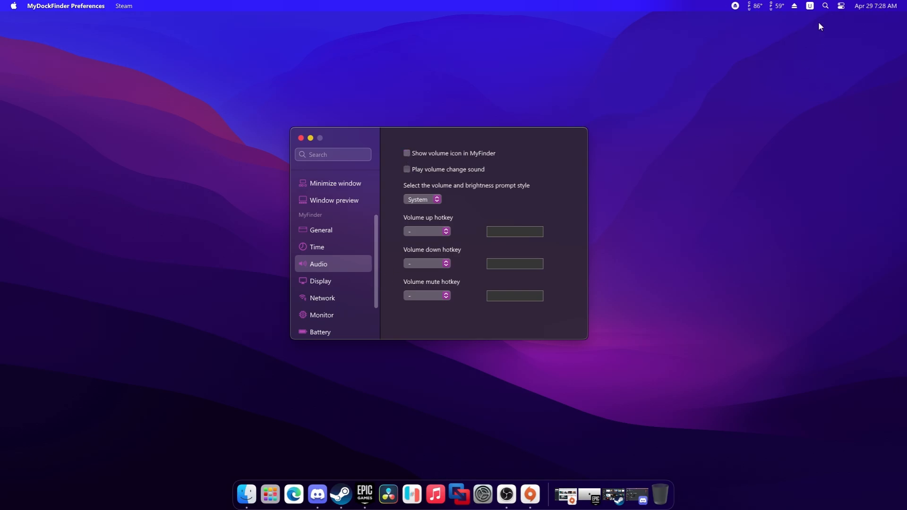
Step: Raise display brightness to 100 in the menu-bar control centre panel
left_click(841, 5)
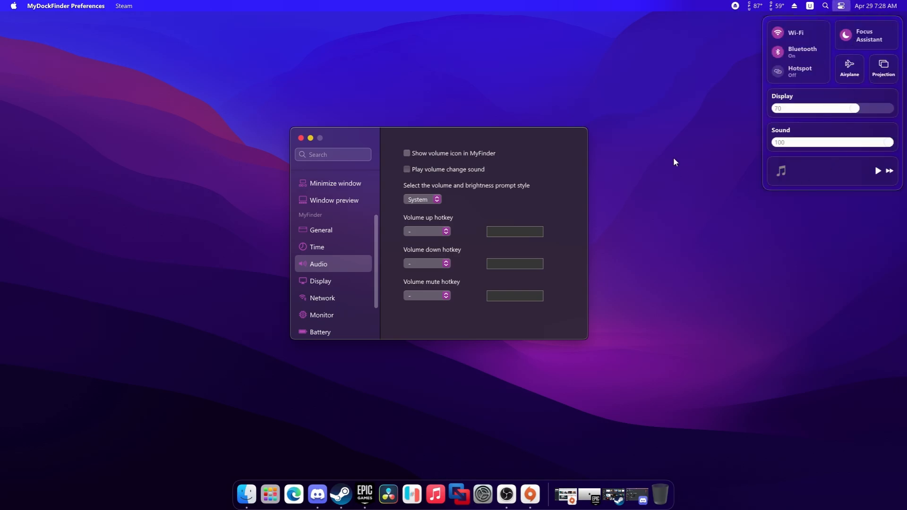
left_click_drag(857, 107, 884, 108)
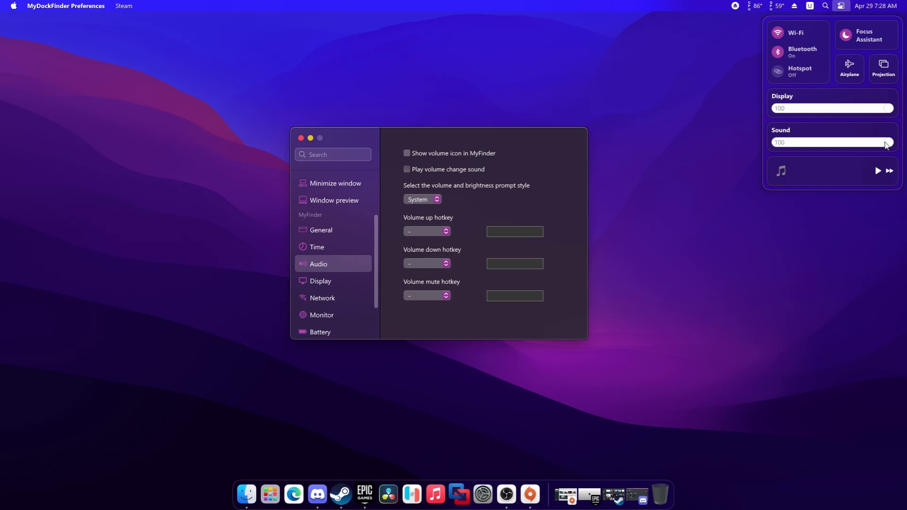
mouse_move(715, 70)
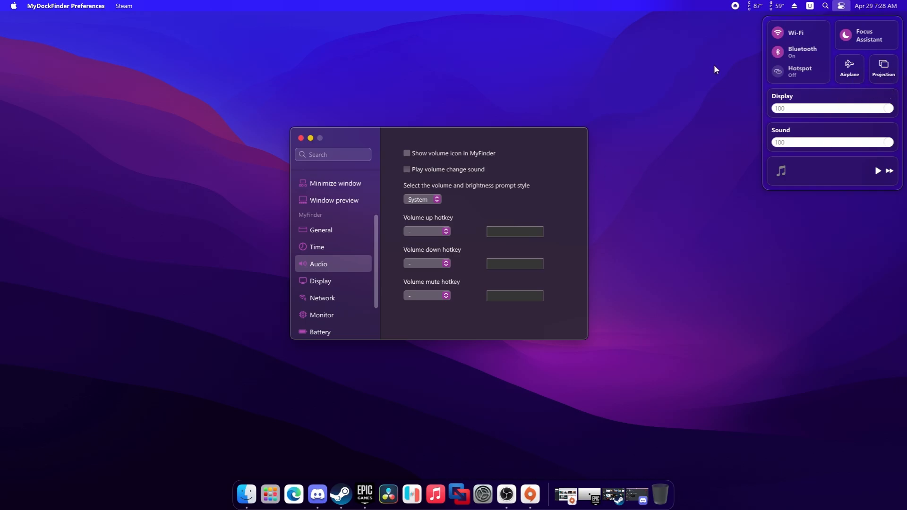
mouse_move(788, 82)
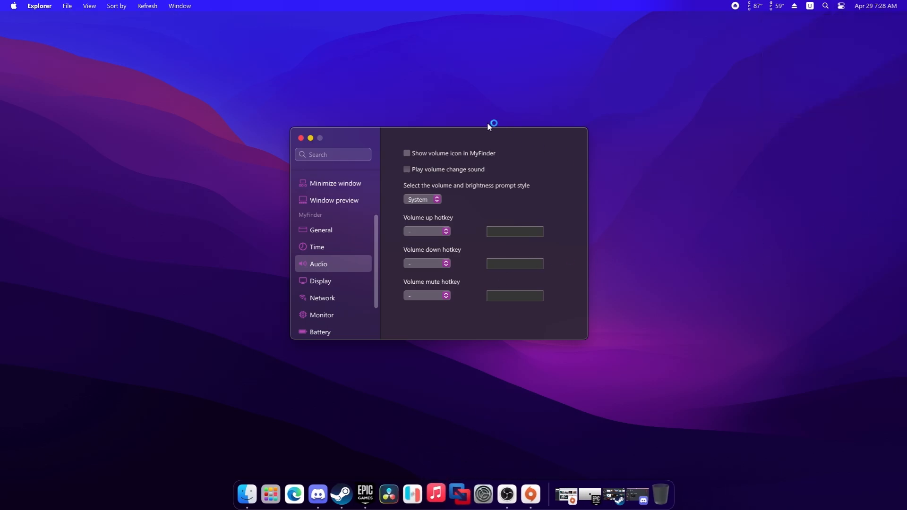
Step: Close Preferences, launch Music from the dock and start playback, skipping ahead to Prodigal Daughter by PEP
left_click(300, 138)
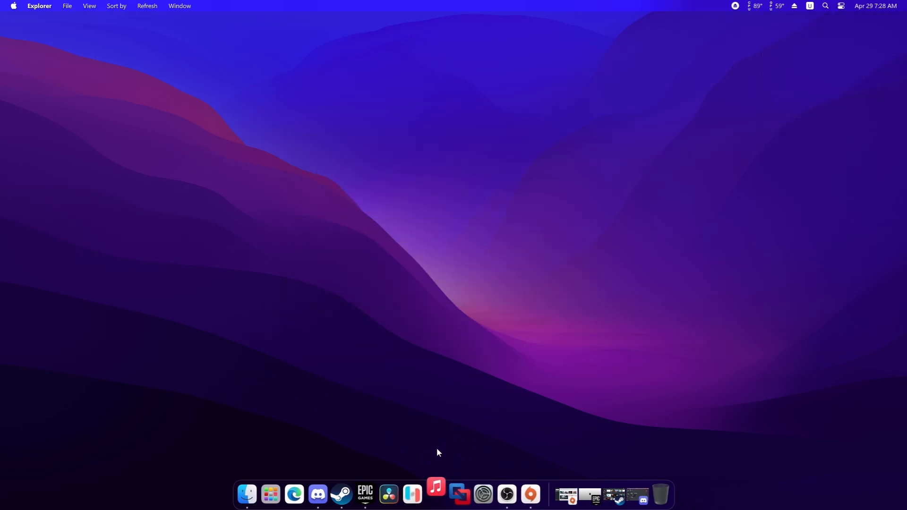
mouse_move(436, 500)
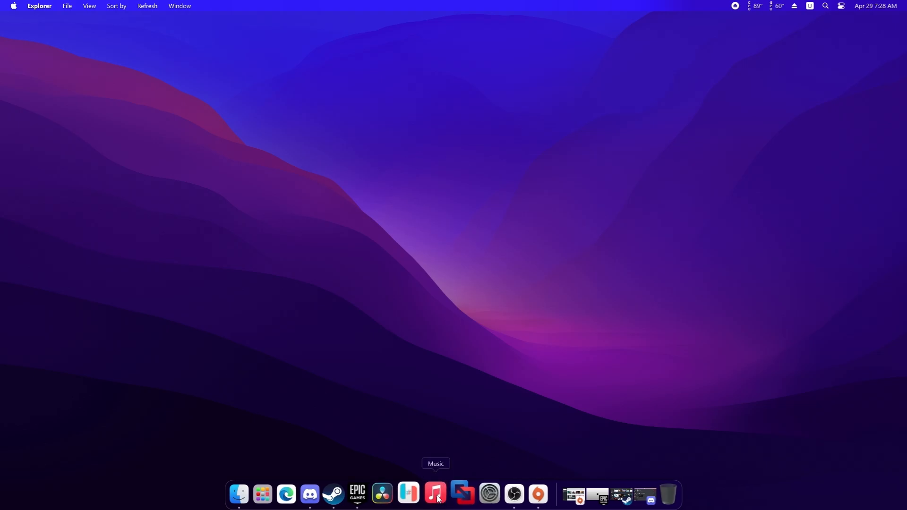
left_click(437, 497)
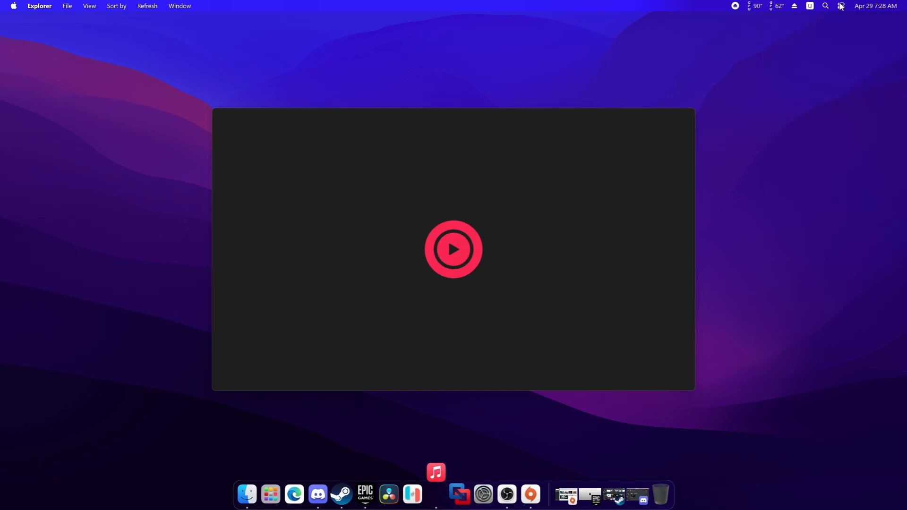
left_click(842, 6)
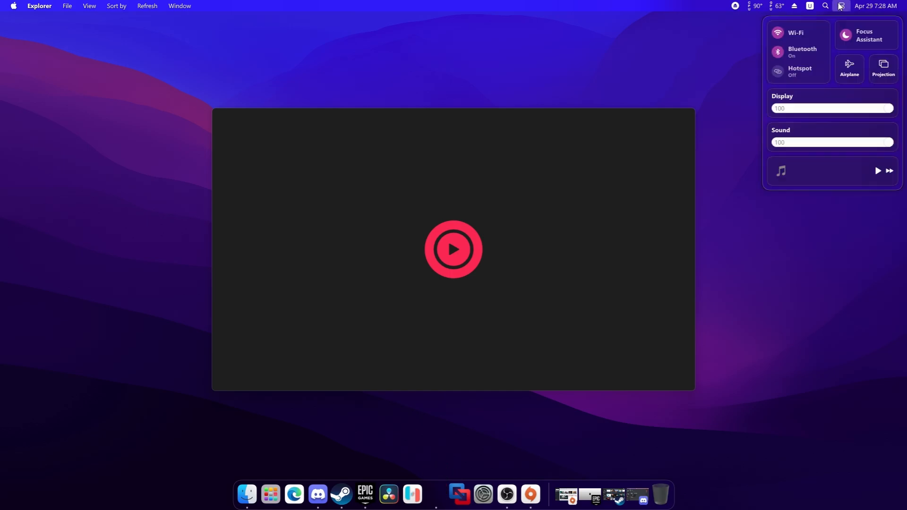
left_click(435, 496)
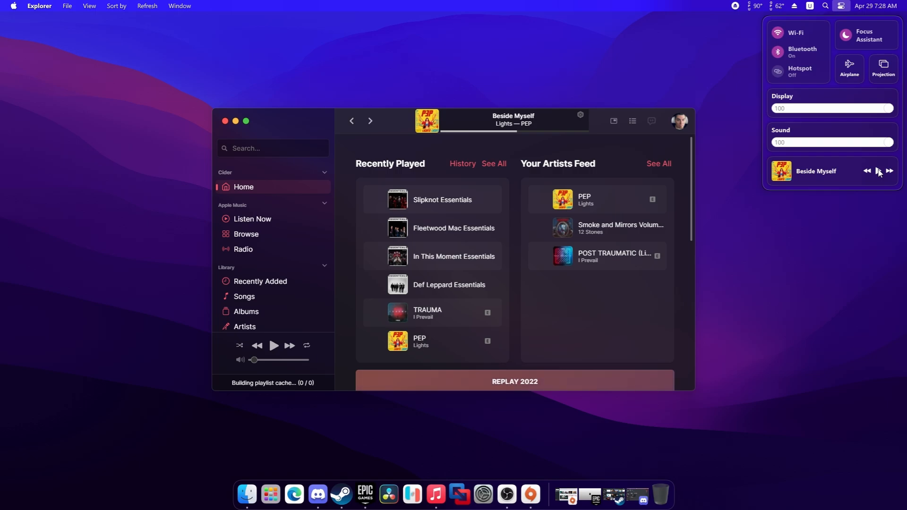
left_click(890, 170)
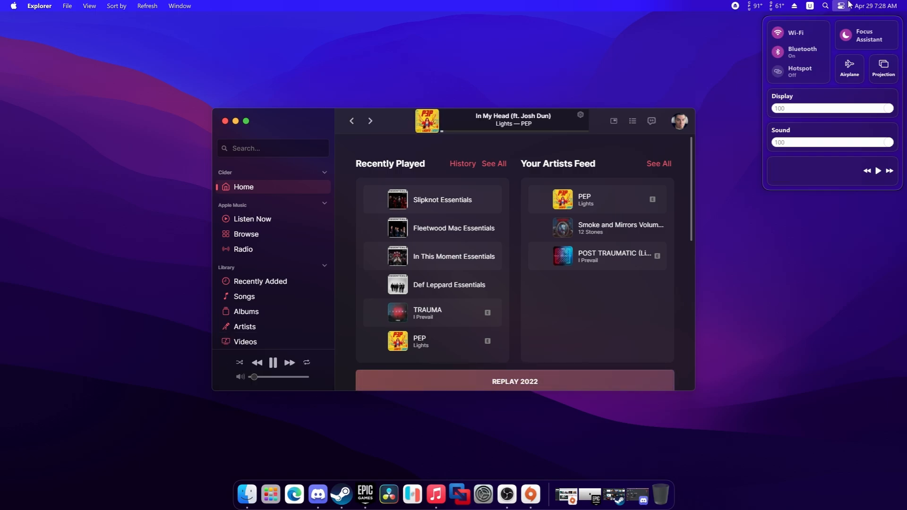
left_click(891, 172)
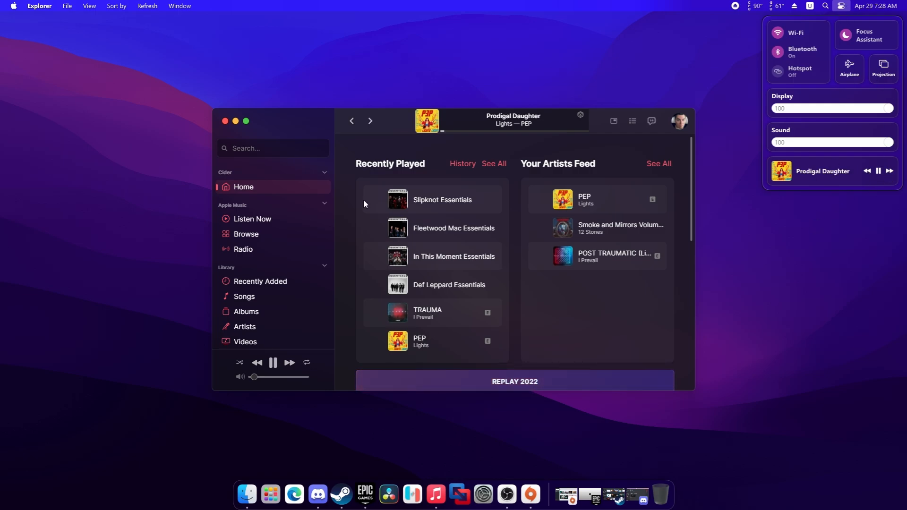
mouse_move(595, 243)
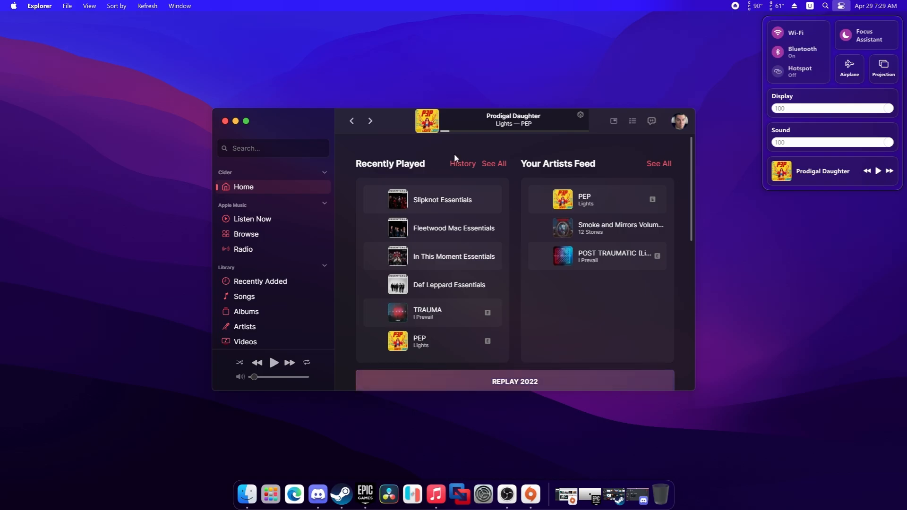
Step: Launch Steam from the dock and scroll through the subscribed themes_Monterey workshop item
left_click(342, 495)
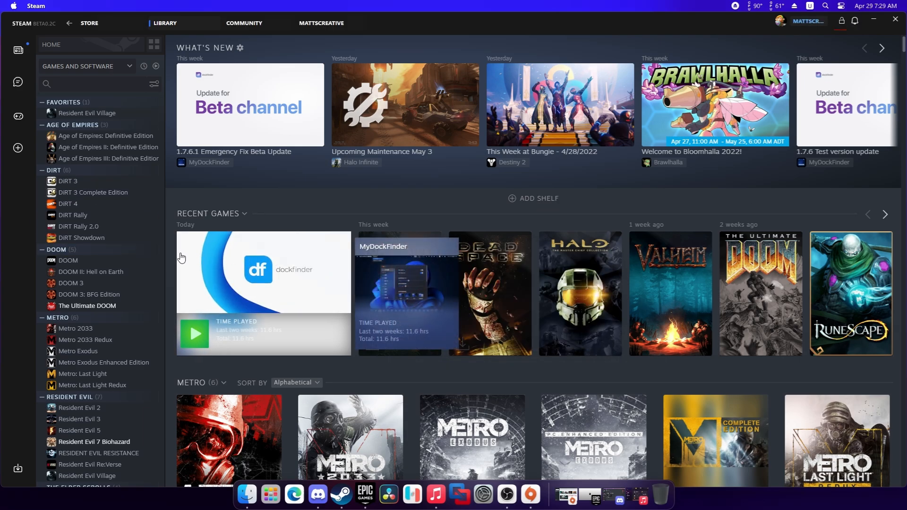
mouse_move(185, 306)
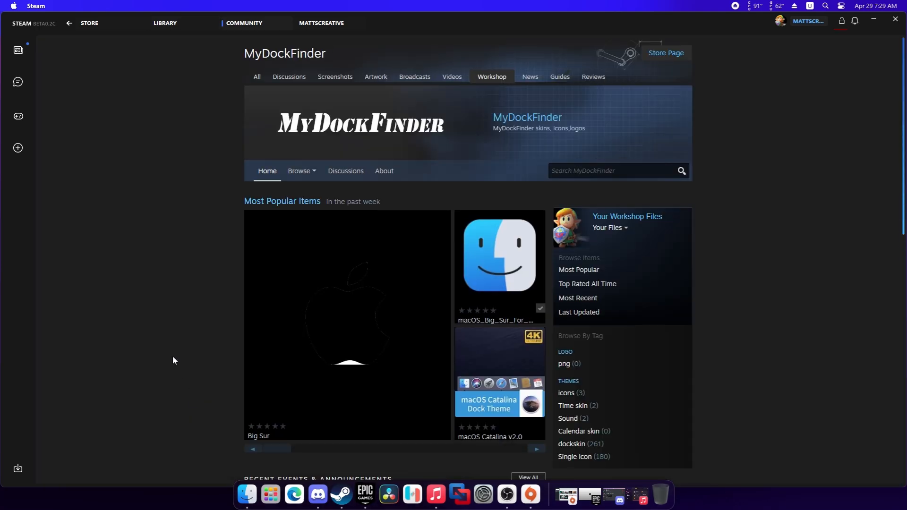
mouse_move(211, 319)
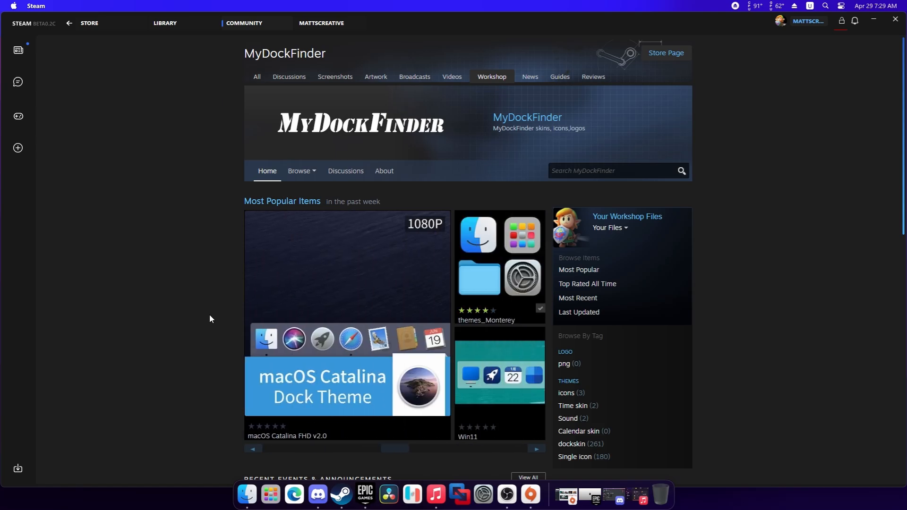
mouse_move(805, 345)
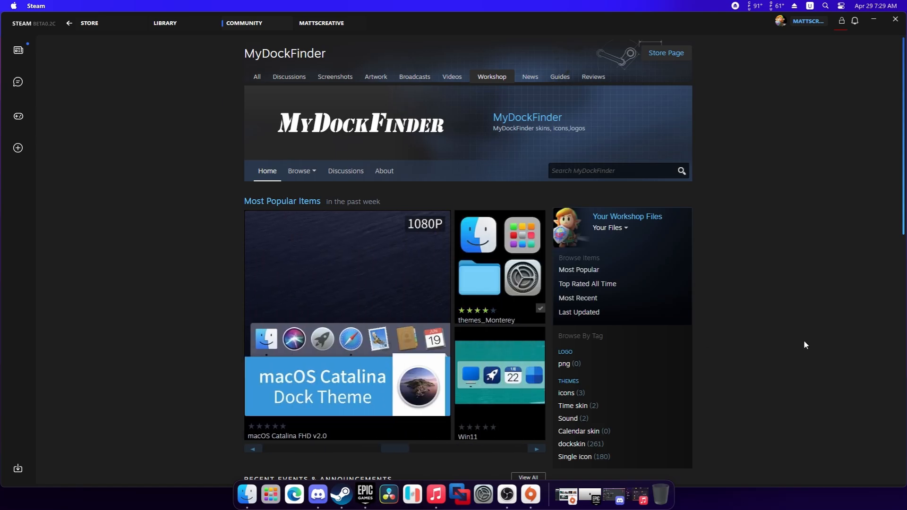
mouse_move(507, 381)
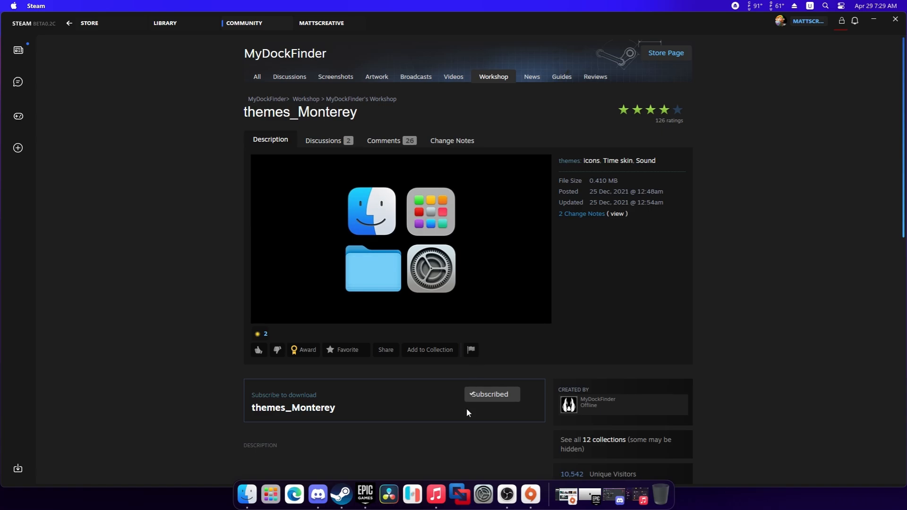
mouse_move(803, 363)
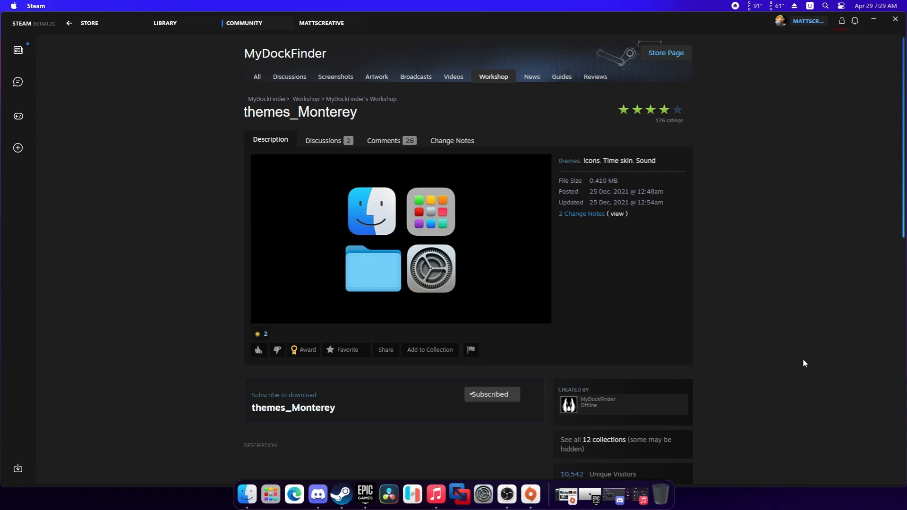
scroll("down", 3)
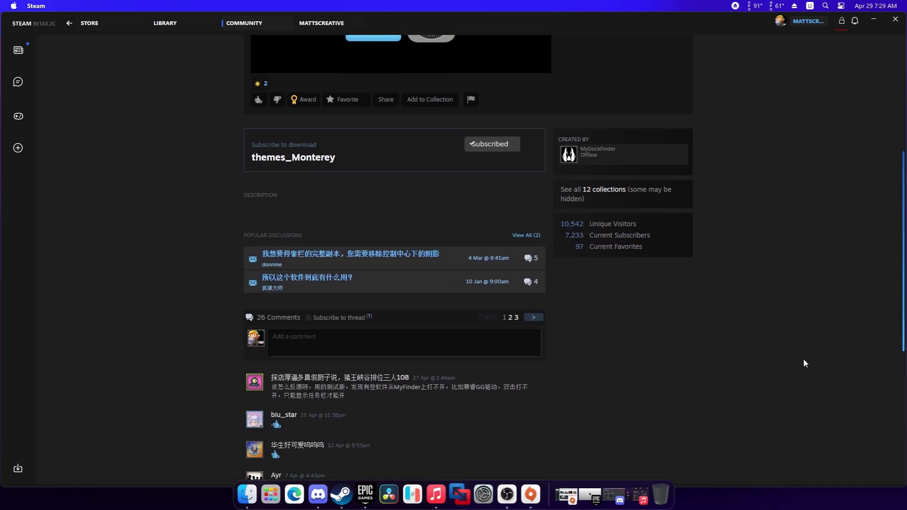
scroll("up", 3)
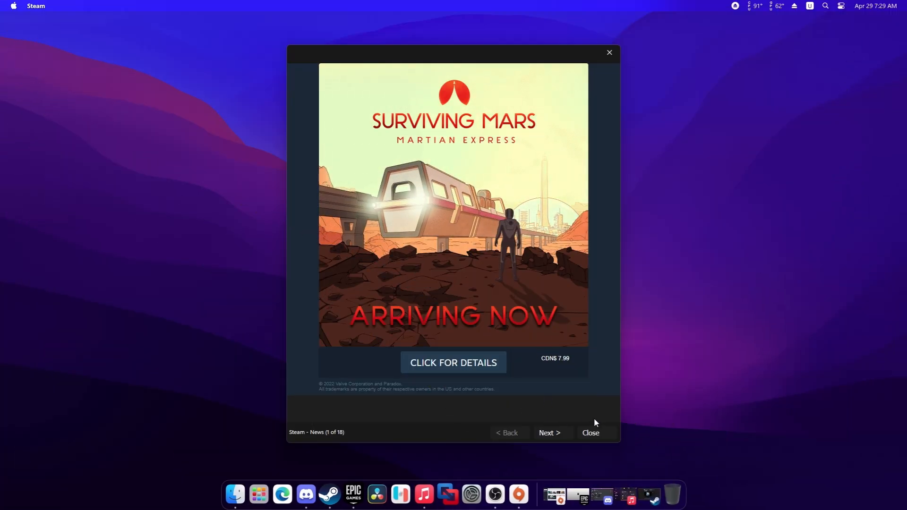
Step: Close the Steam news popup and bring up the app library launcher from the dock
left_click(590, 433)
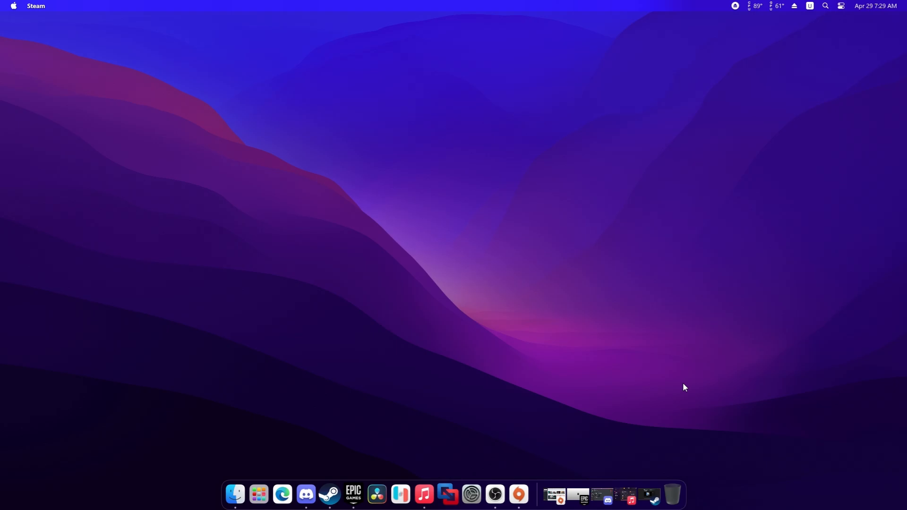
mouse_move(688, 388)
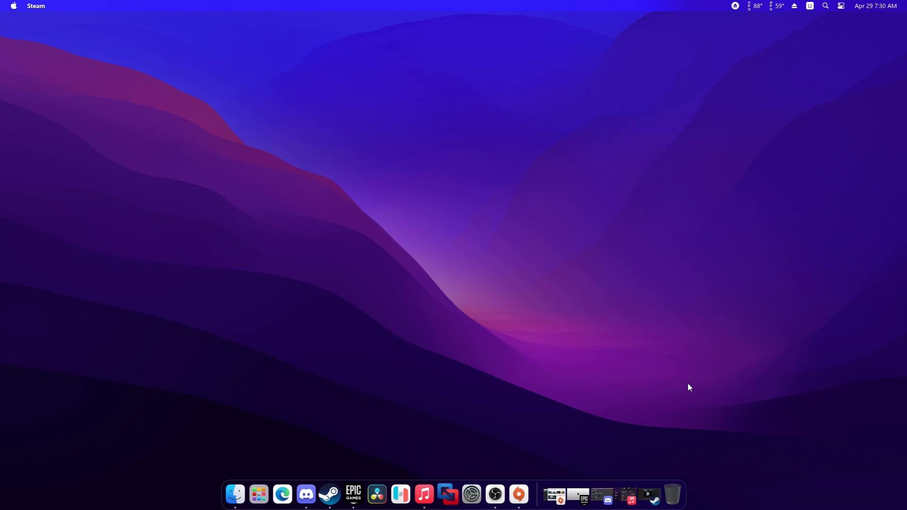
left_click(258, 495)
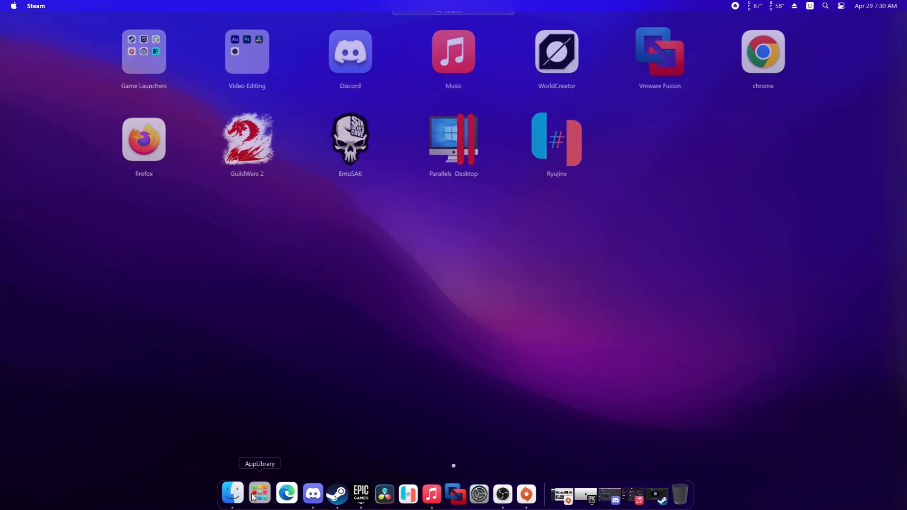
Step: Reopen the app library to review its apps, then dismiss it back to the desktop
left_click(259, 495)
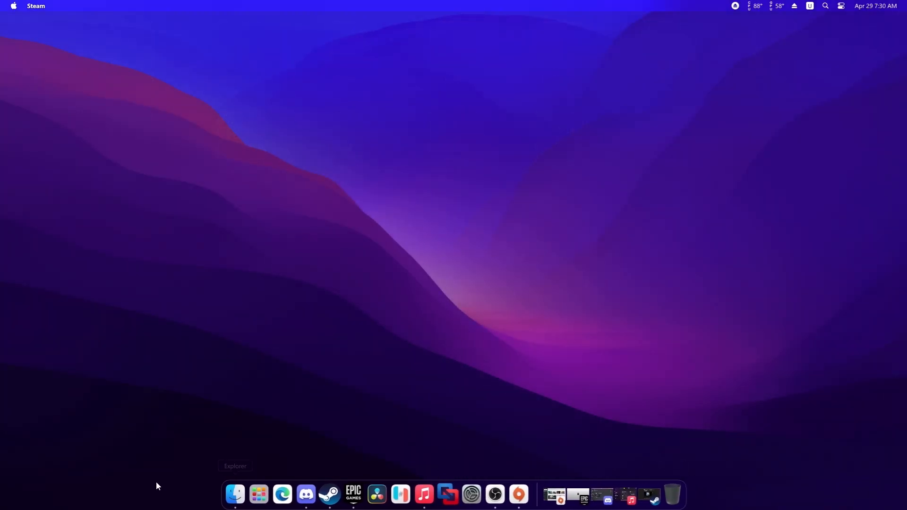
mouse_move(219, 428)
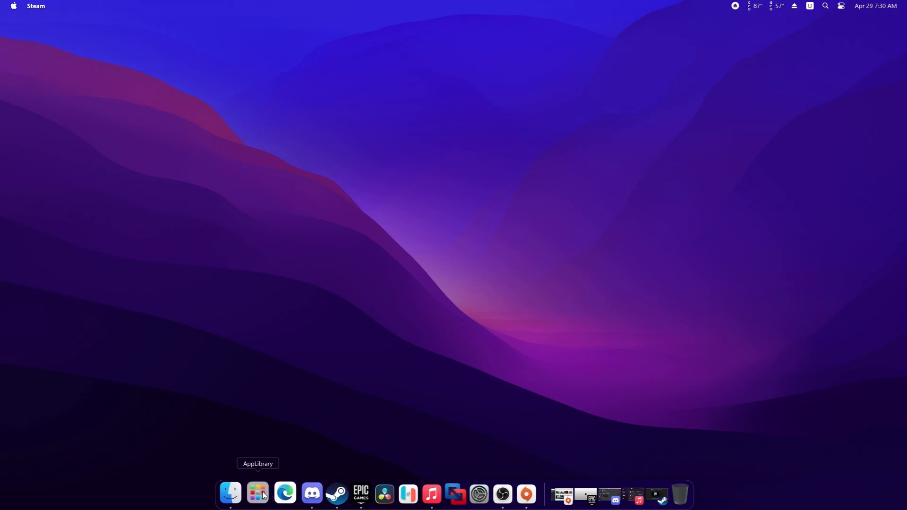
left_click(257, 494)
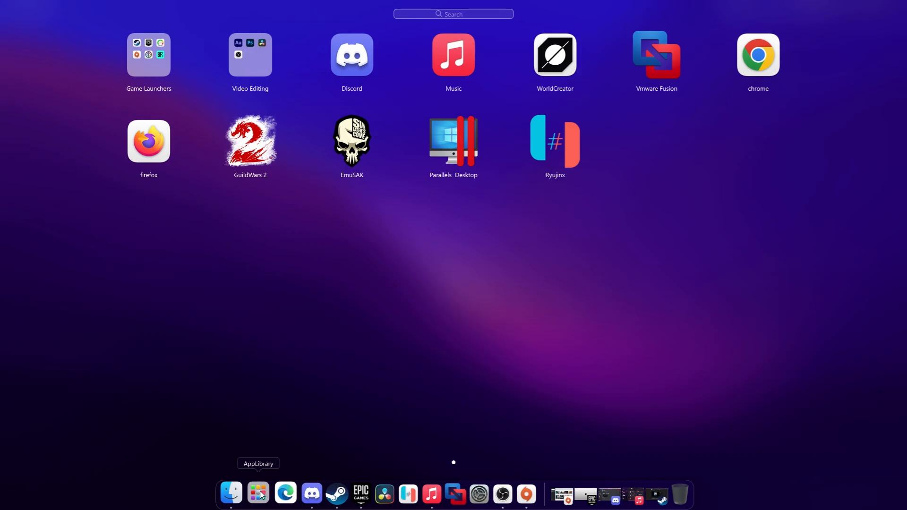
left_click(258, 493)
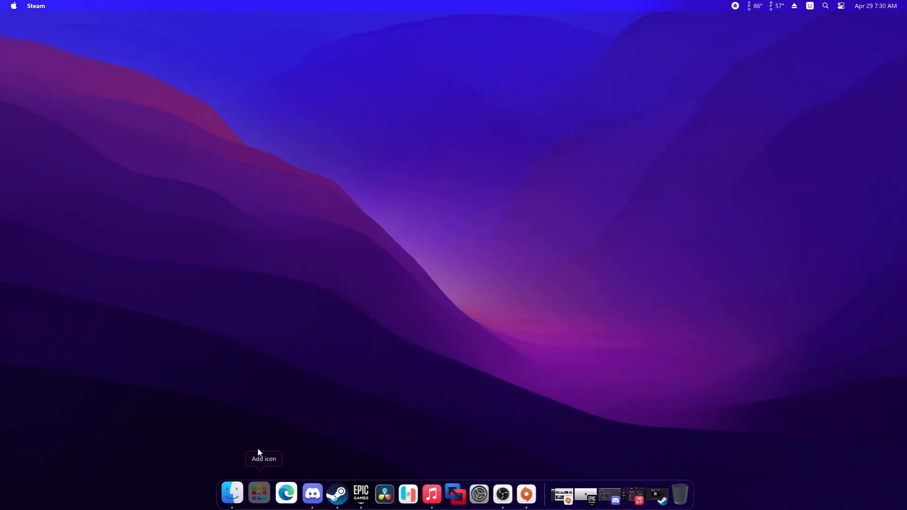
mouse_move(282, 442)
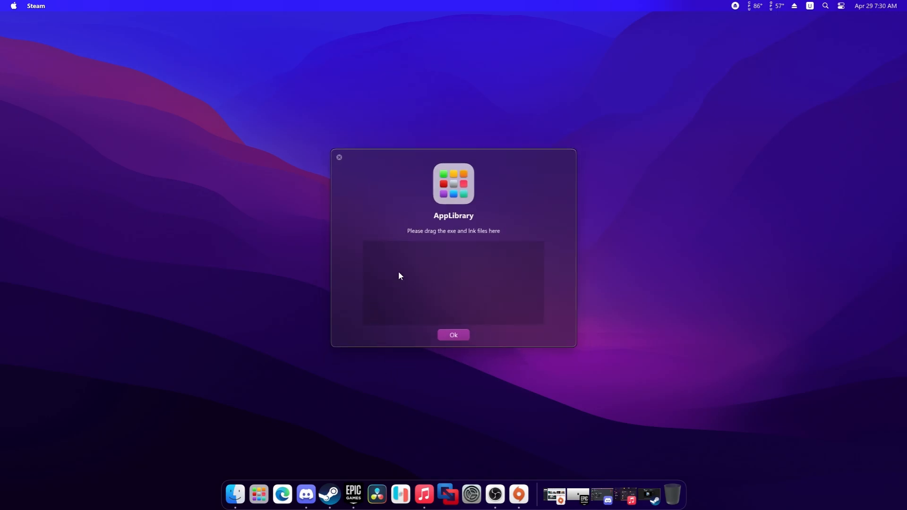
mouse_move(619, 276)
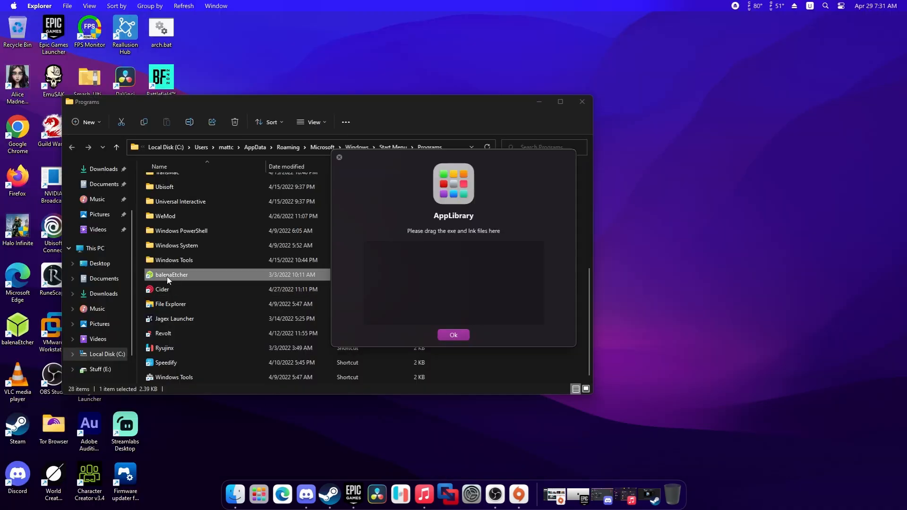
Step: Drag balenaEtcher, File Explorer, Jagex Launcher and Revolt, then Discord (Arch), into the AppLibrary drop area
left_click_drag(171, 274, 375, 255)
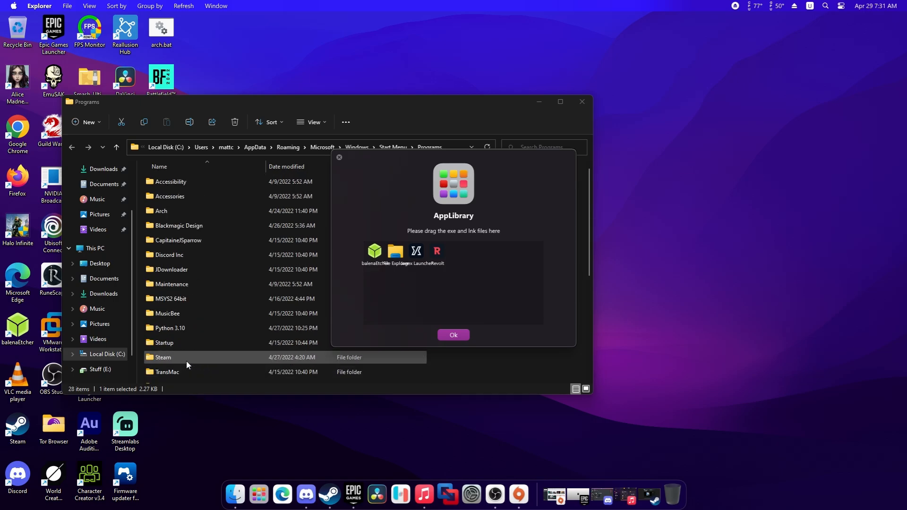
double_click(161, 211)
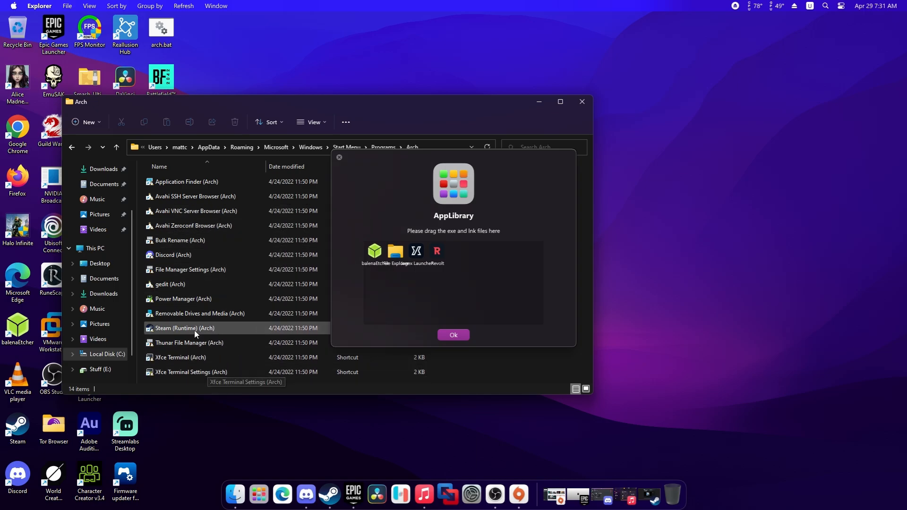
left_click_drag(172, 254, 457, 250)
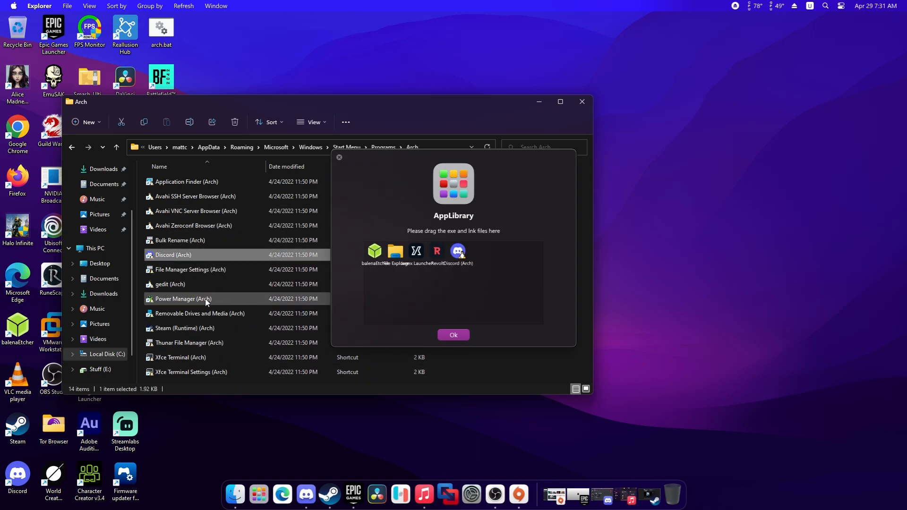
mouse_move(193, 275)
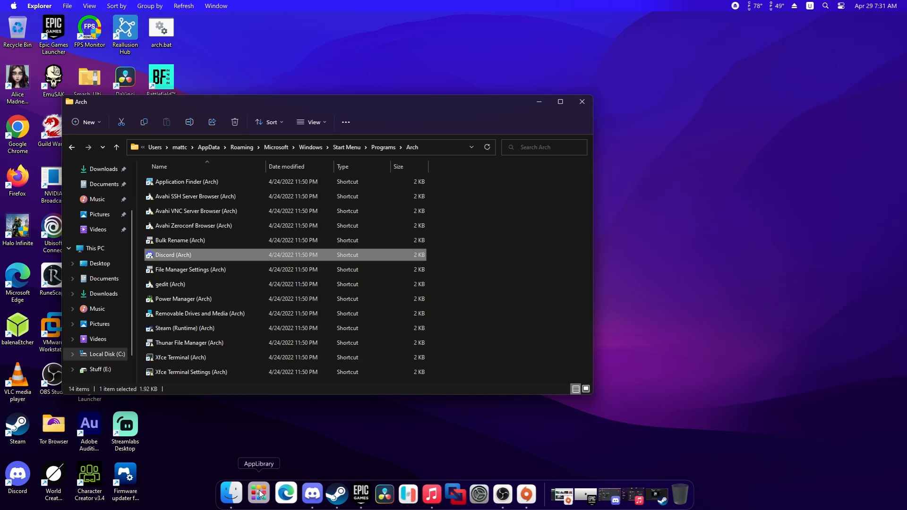
Step: Uncheck 'Show desktop icons' from the desktop's View menu, leaving only wallpaper and dock
left_click(258, 493)
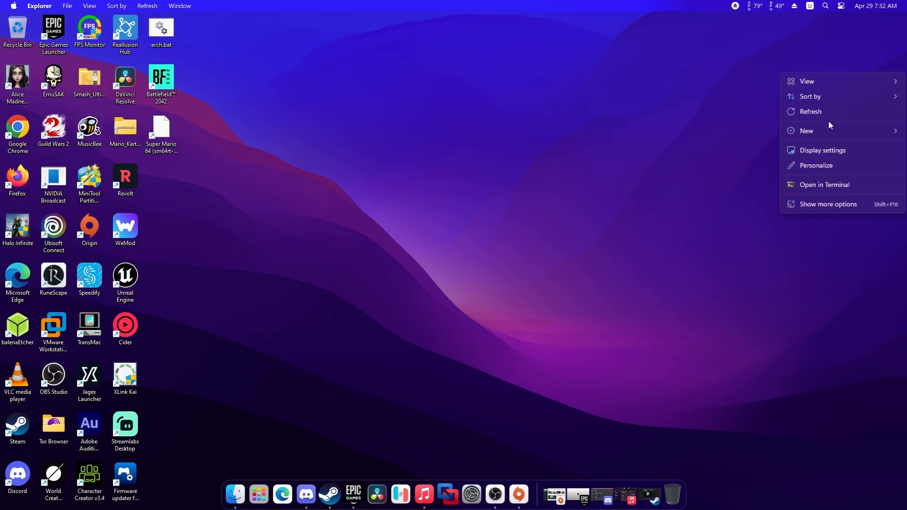
left_click(807, 131)
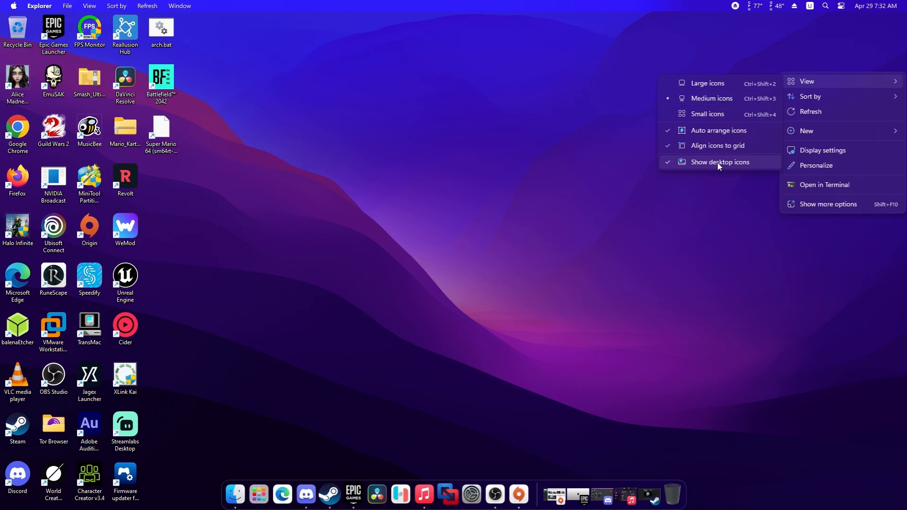
left_click(720, 162)
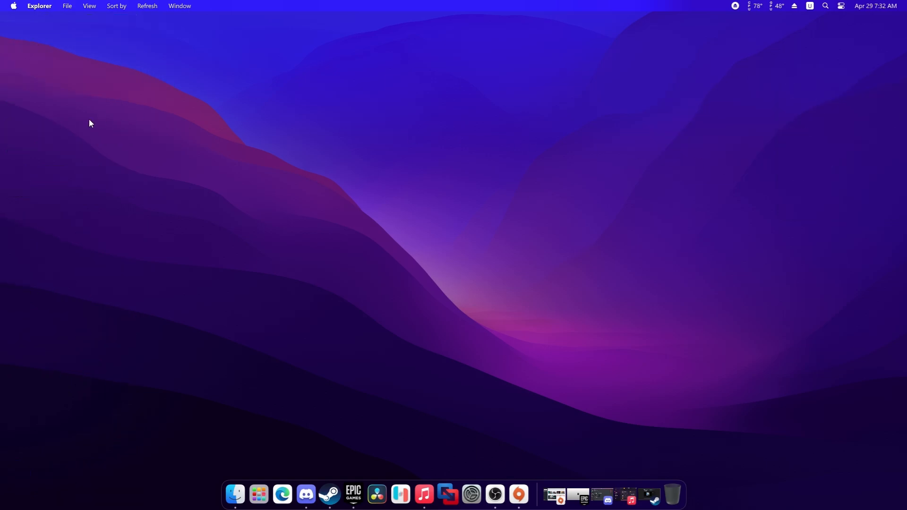
mouse_move(87, 122)
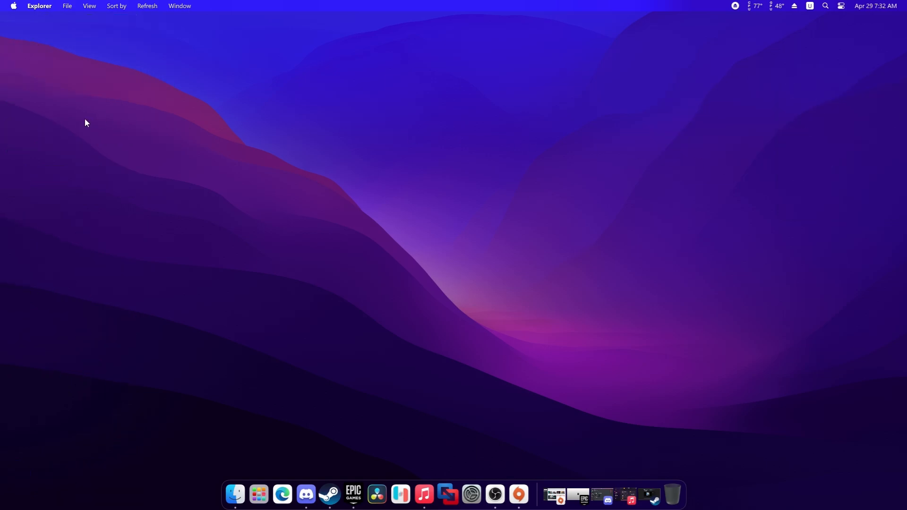
mouse_move(879, 118)
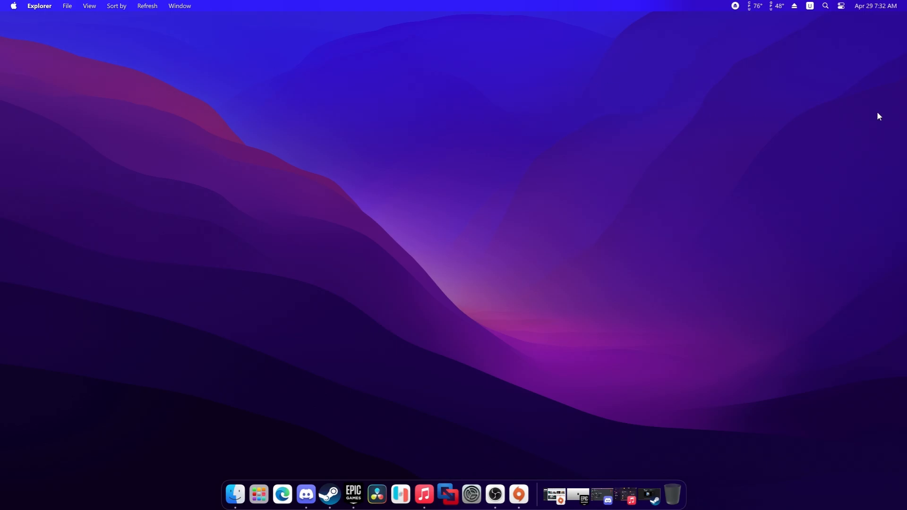
mouse_move(548, 381)
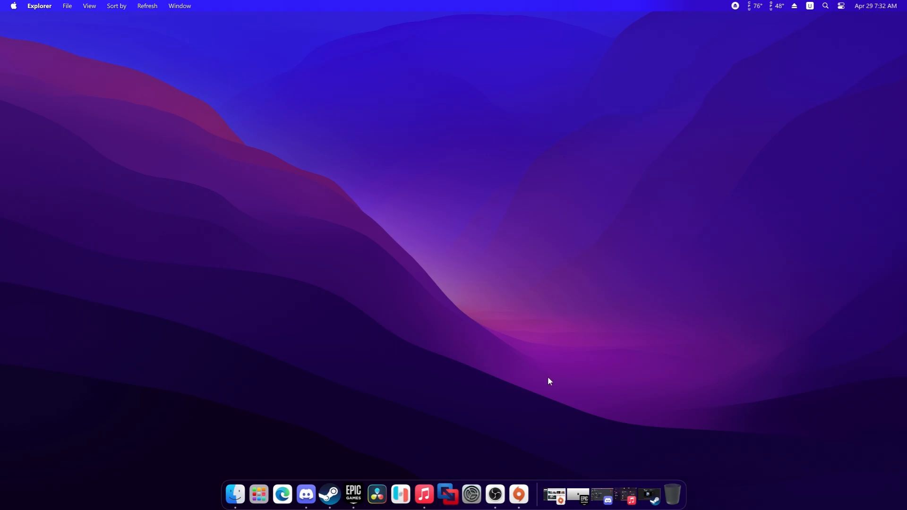
mouse_move(563, 373)
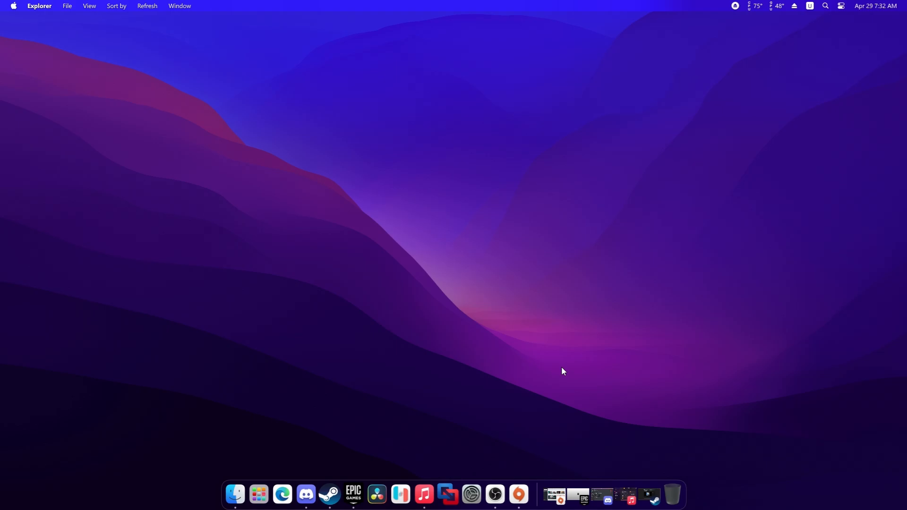
left_click(14, 6)
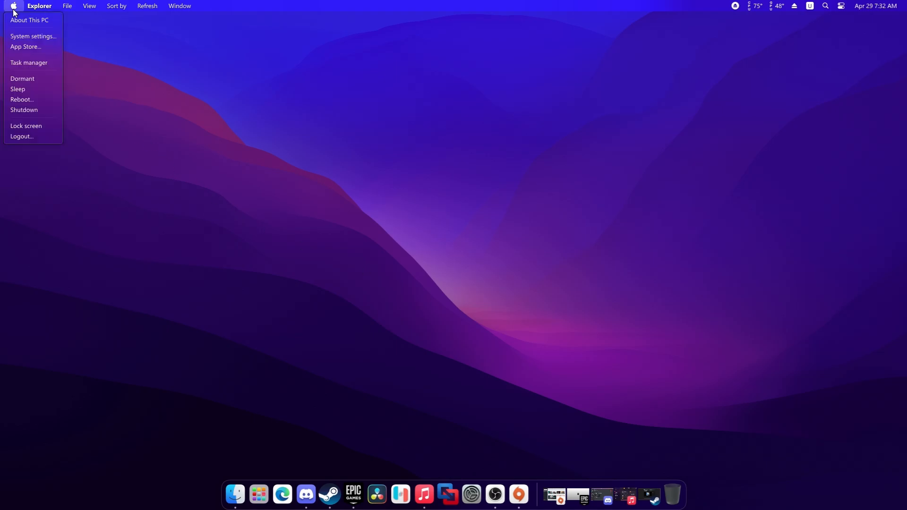
mouse_move(24, 110)
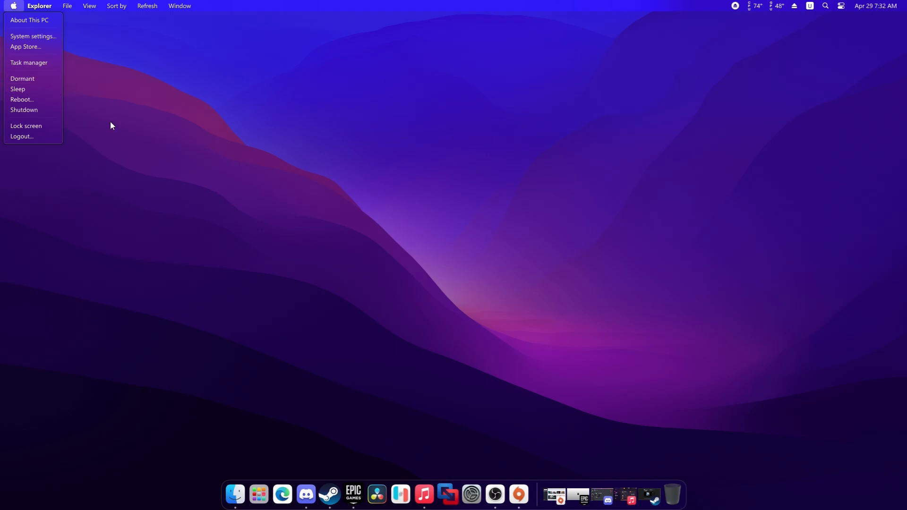
mouse_move(511, 149)
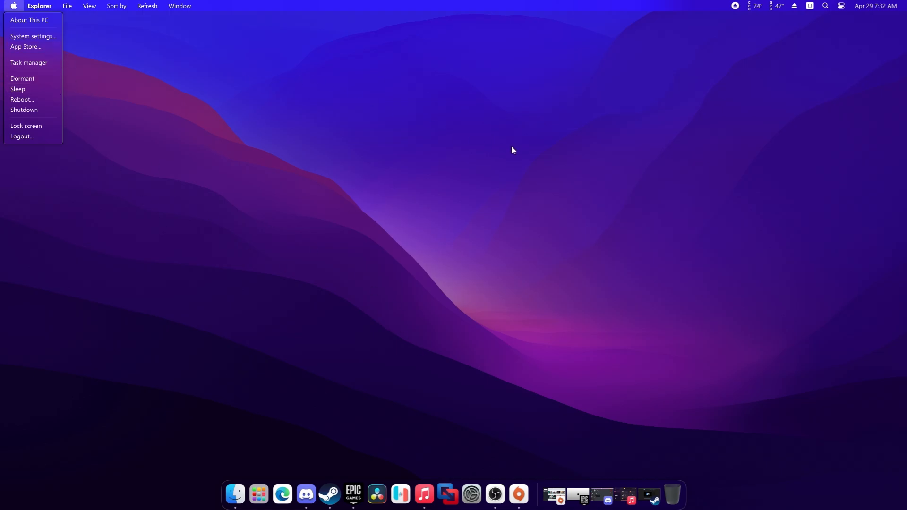
left_click(513, 149)
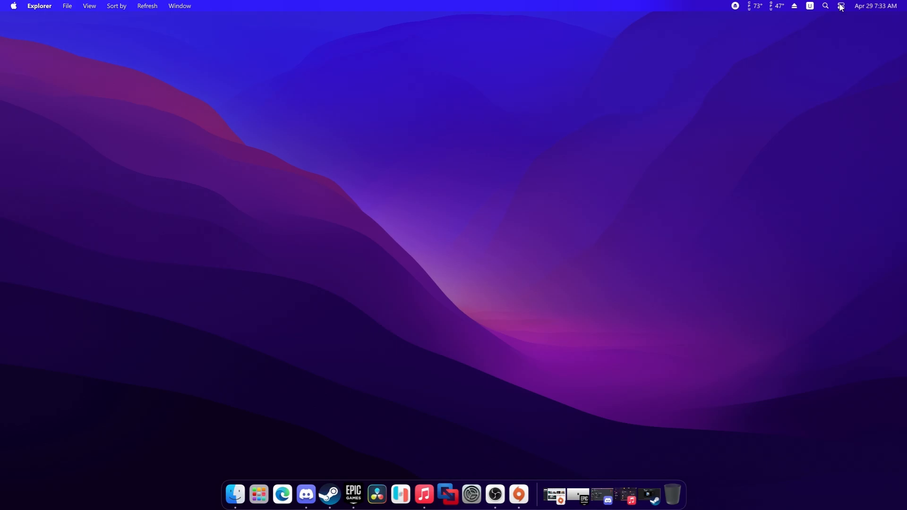
mouse_move(378, 151)
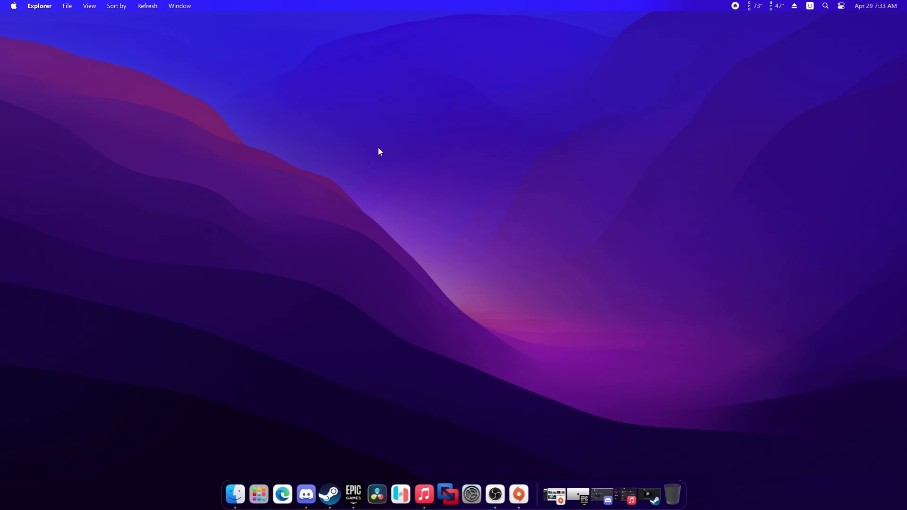
mouse_move(384, 151)
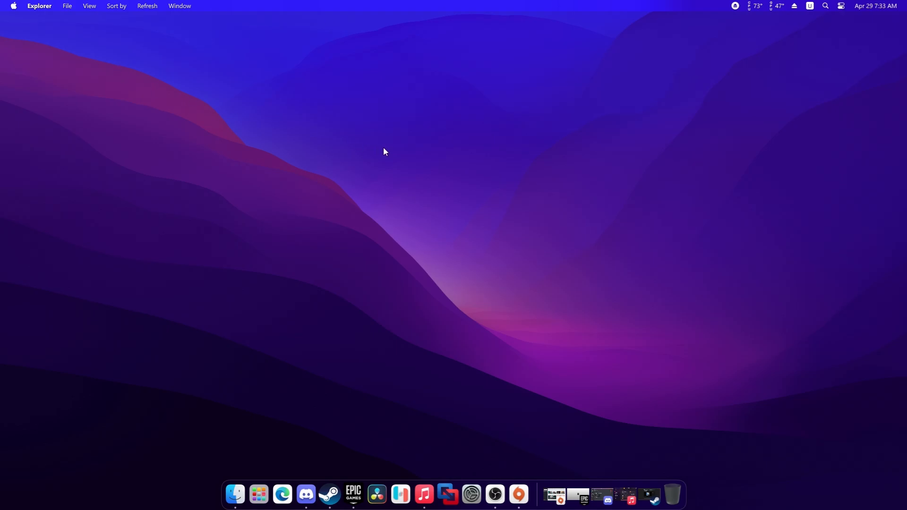